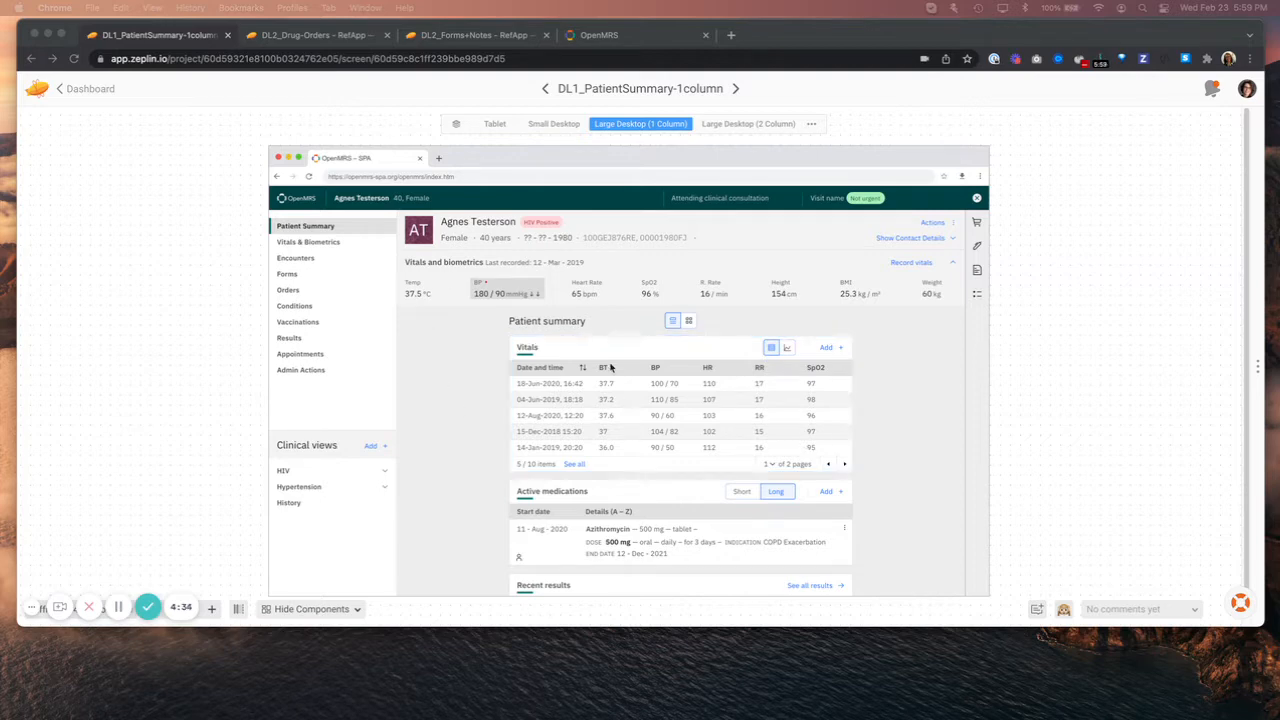
mouse_move(448, 155)
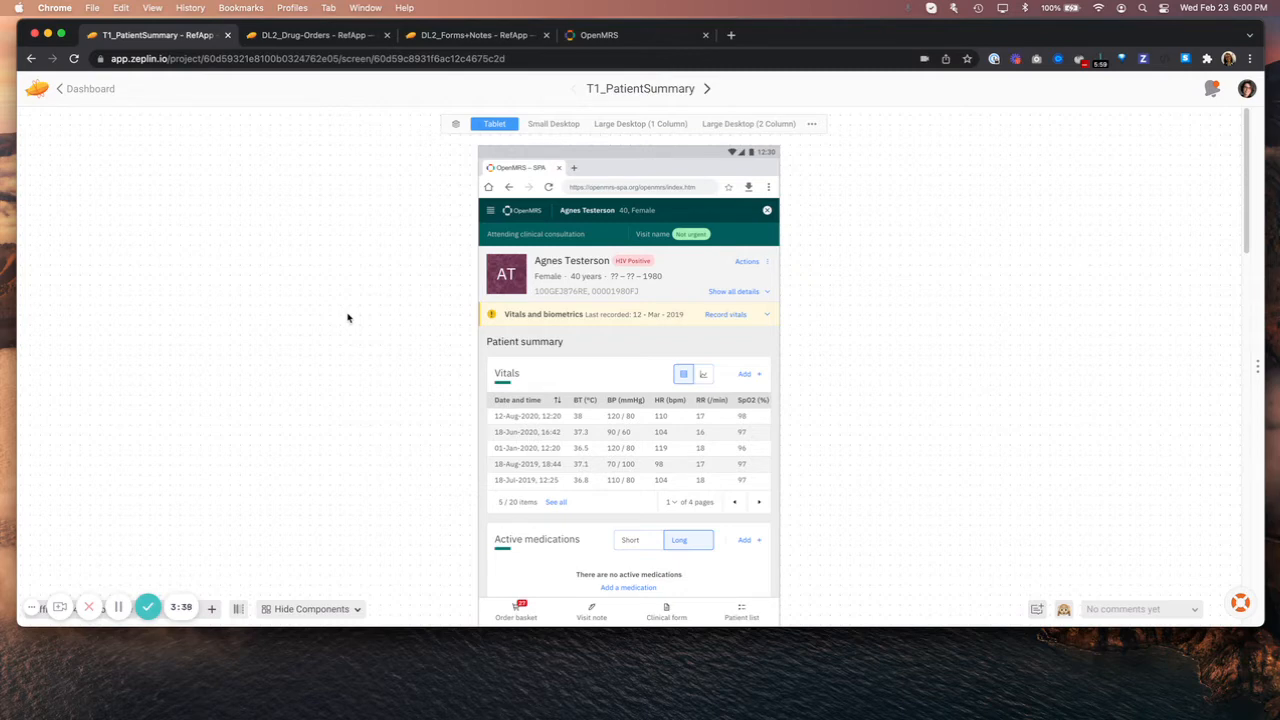
mouse_move(670, 135)
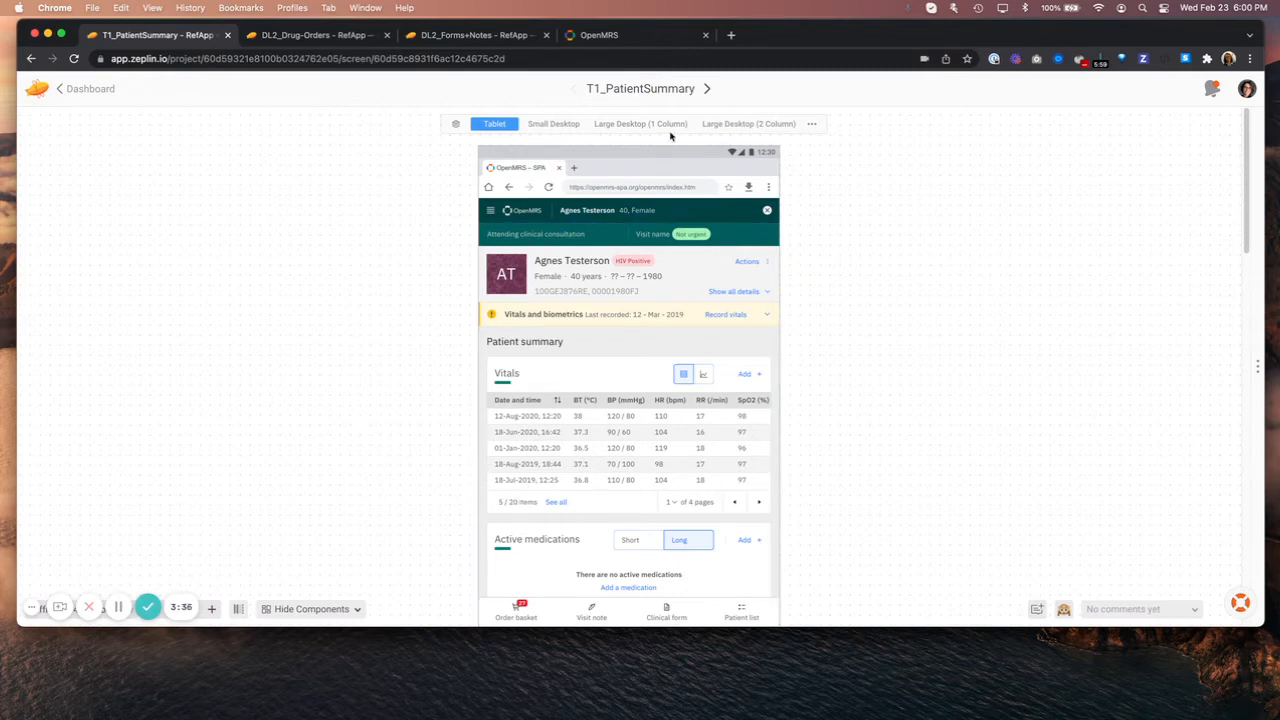
left_click(640, 123)
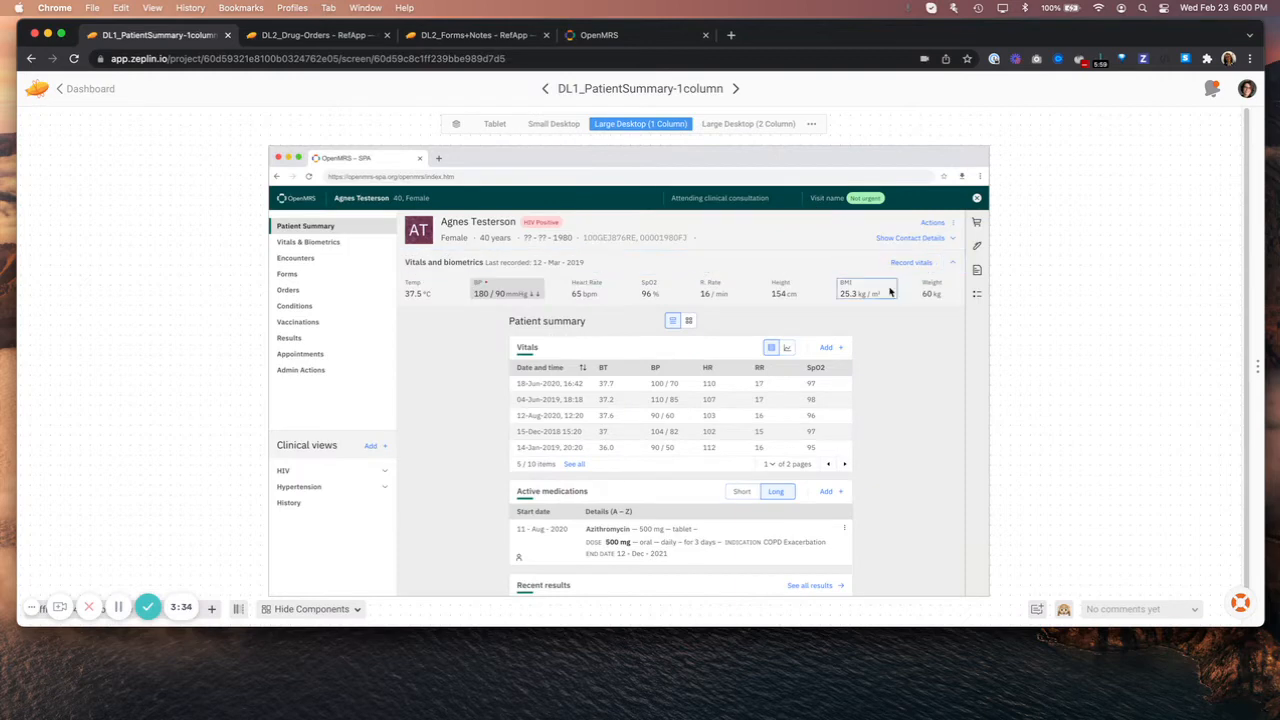
mouse_move(445, 470)
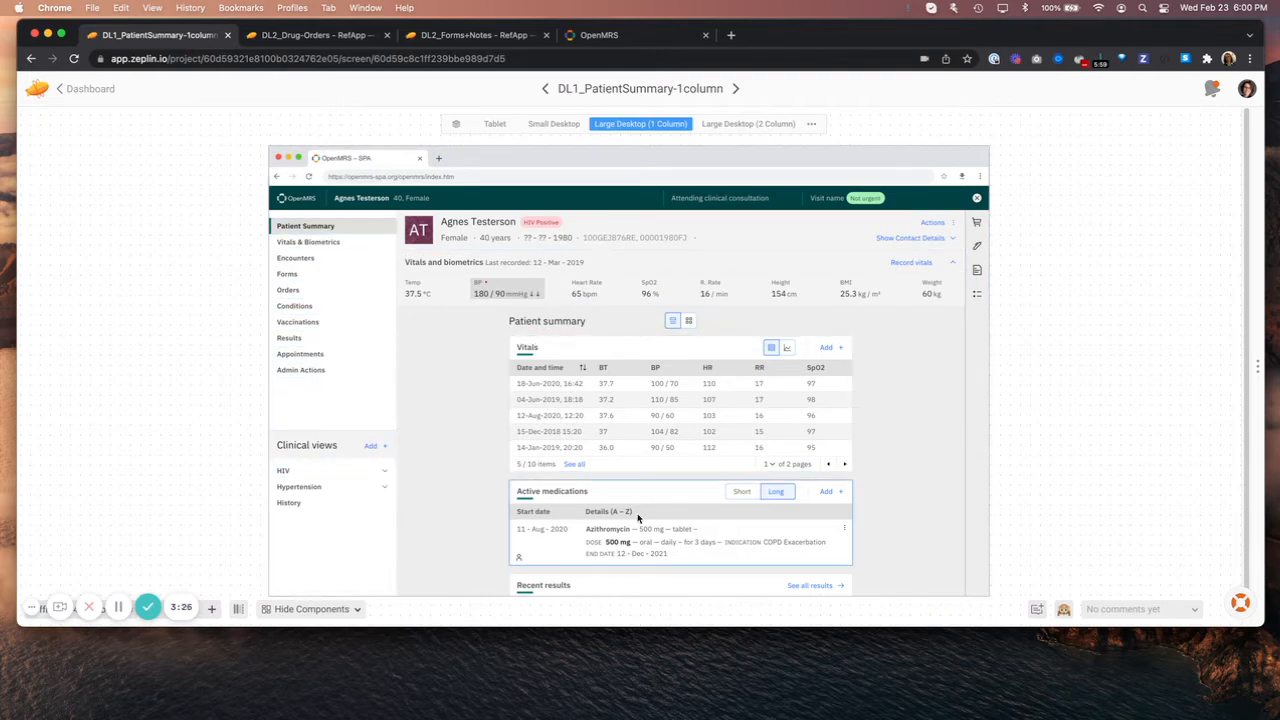
mouse_move(901, 342)
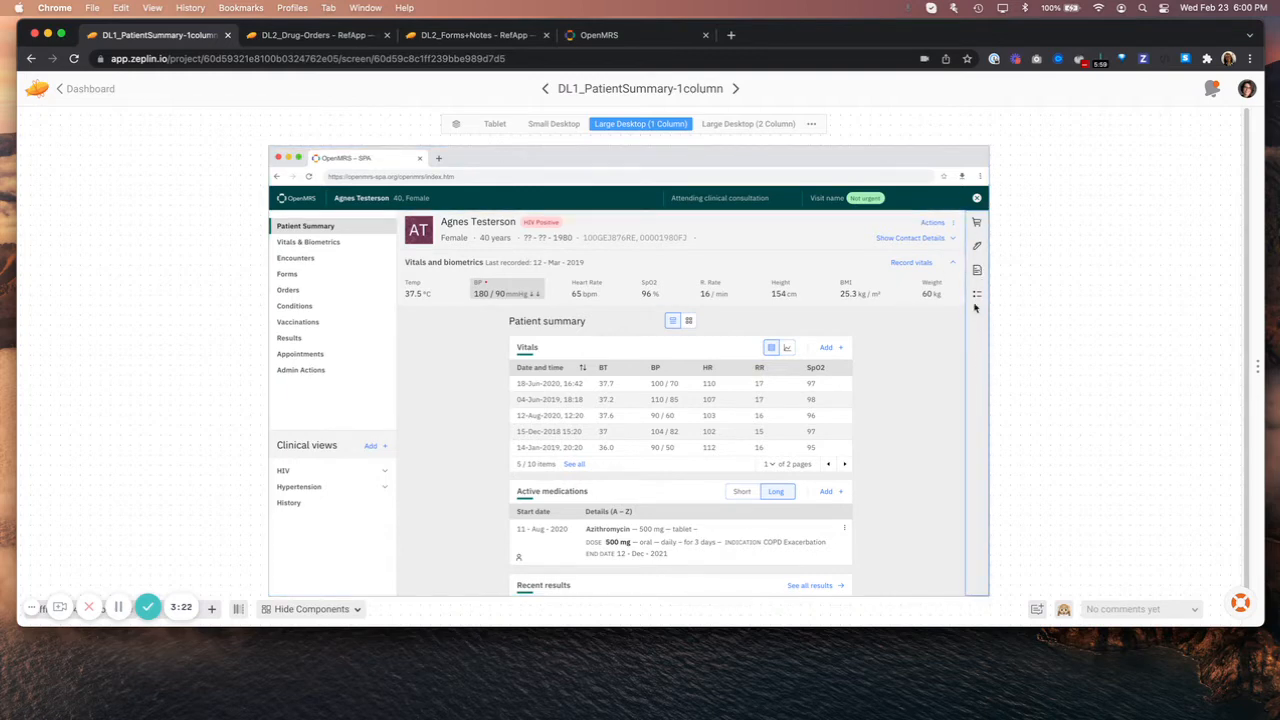
mouse_move(970, 380)
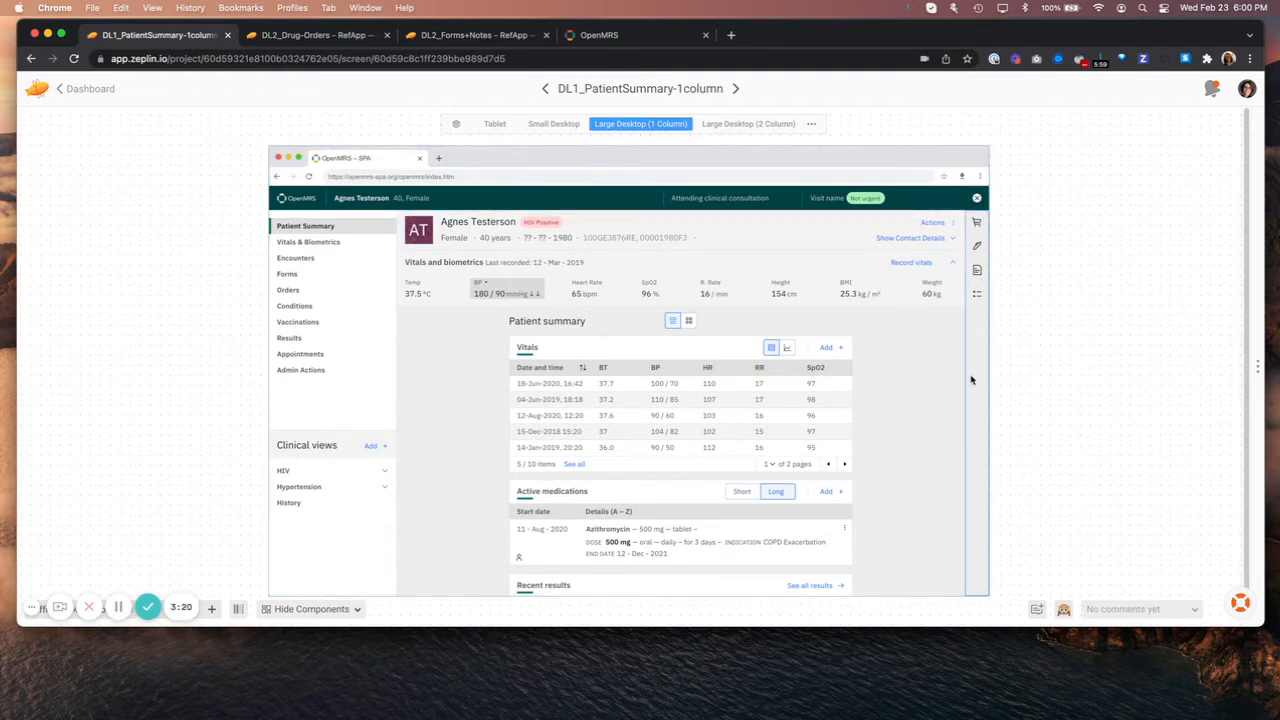
mouse_move(505, 120)
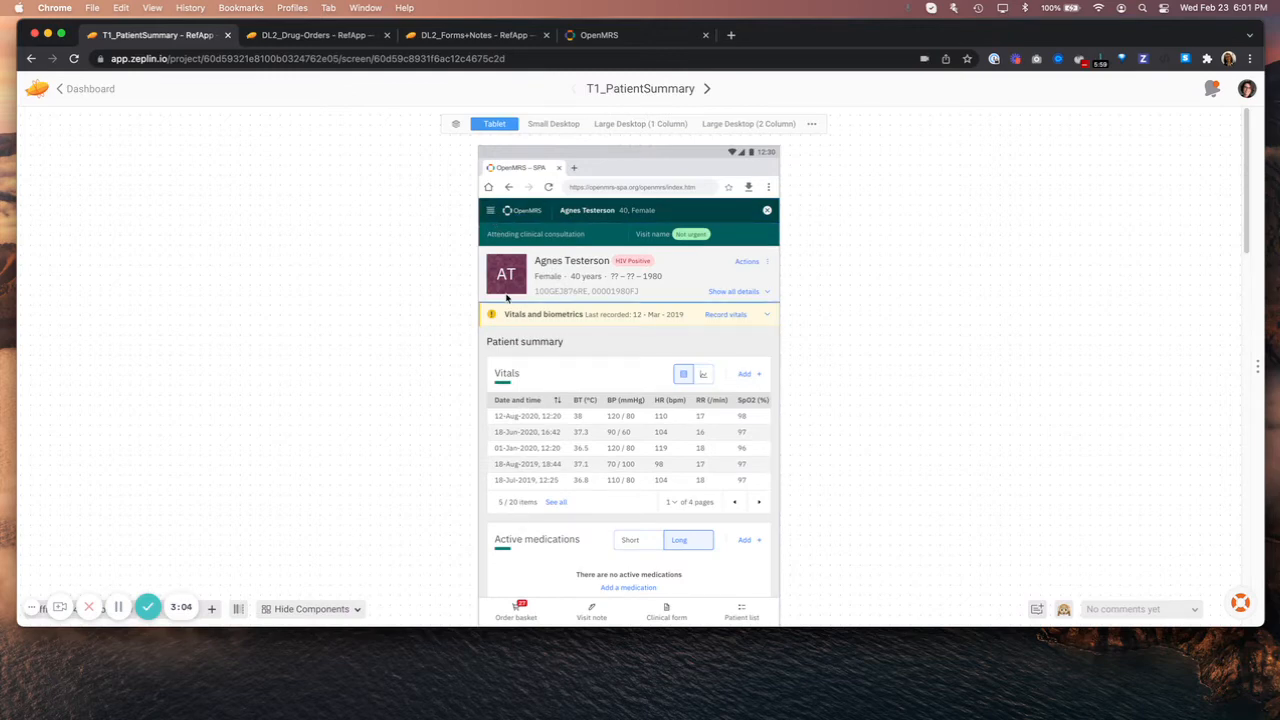
mouse_move(573, 341)
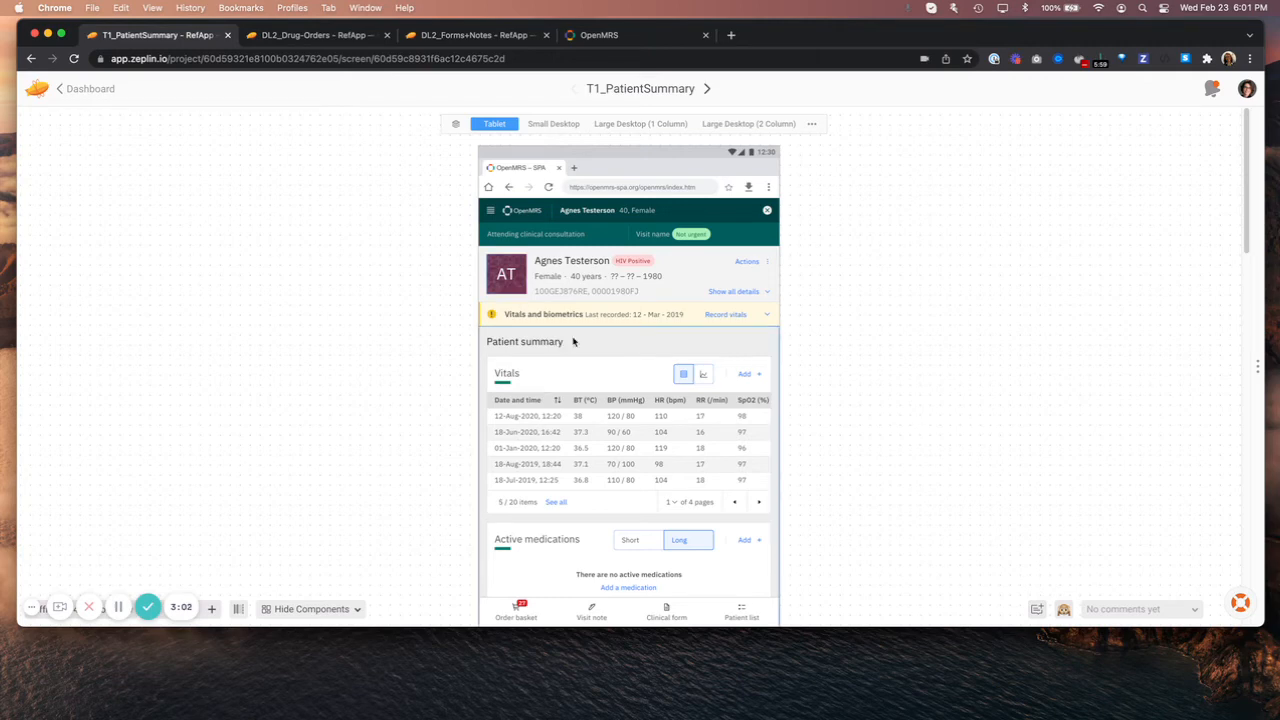
mouse_move(796, 411)
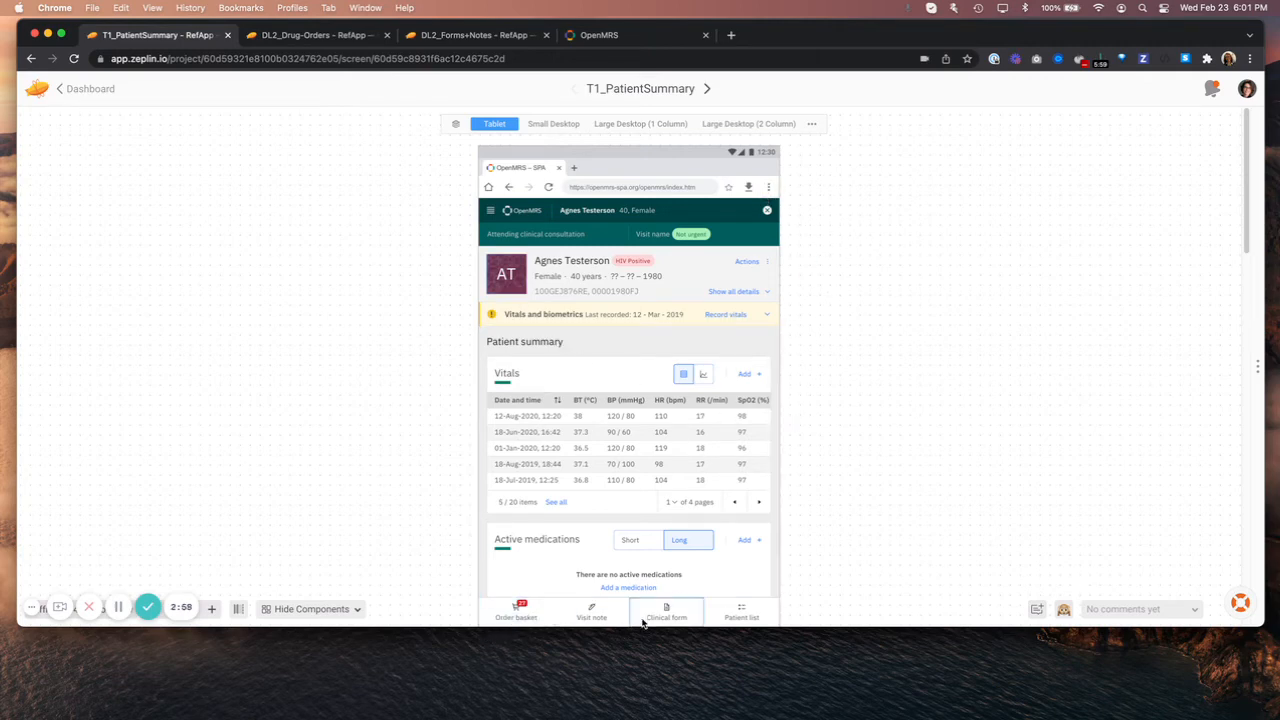
mouse_move(456, 592)
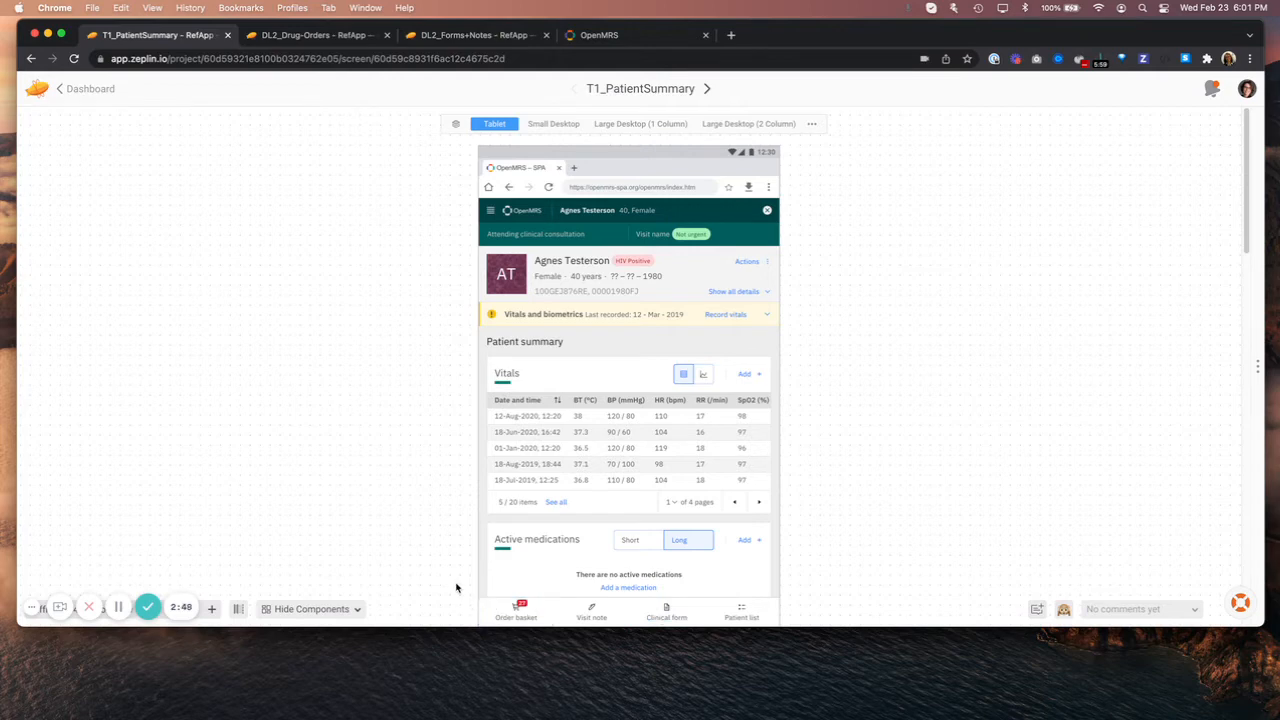
mouse_move(576, 141)
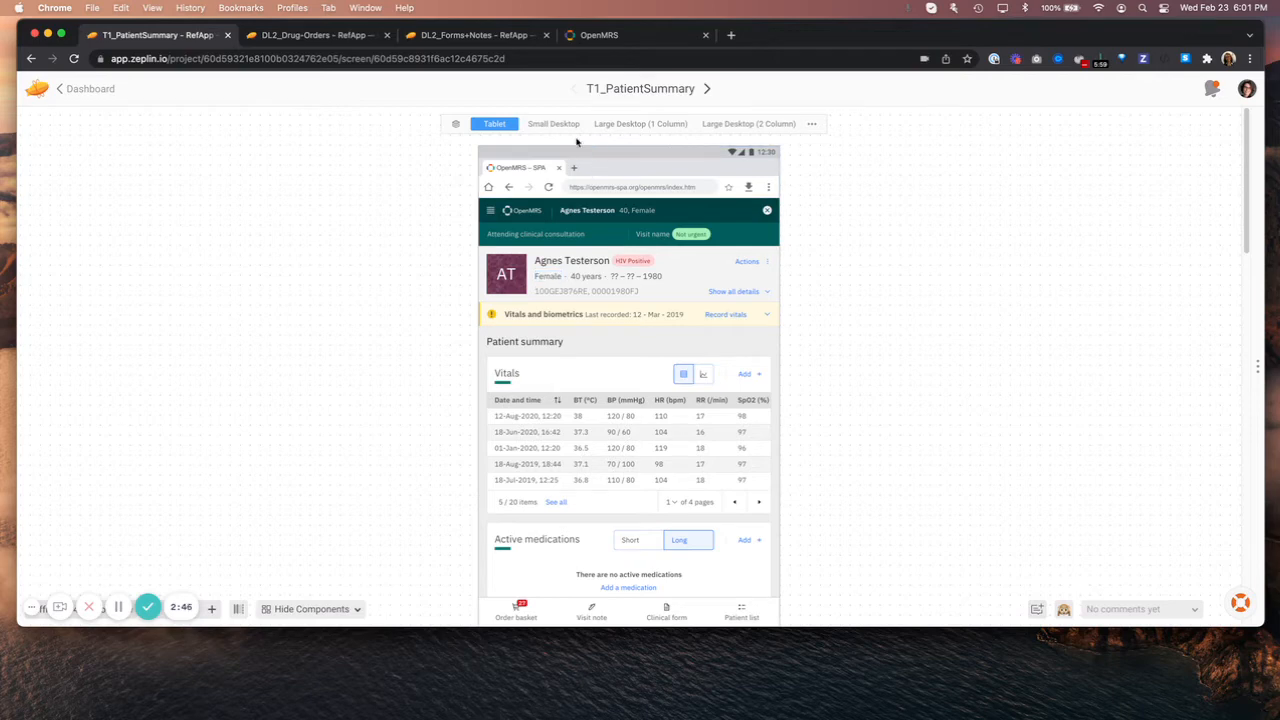
Revisit Large Desktop (1 Column), then show the Small Desktop patient summary design.
left_click(553, 123)
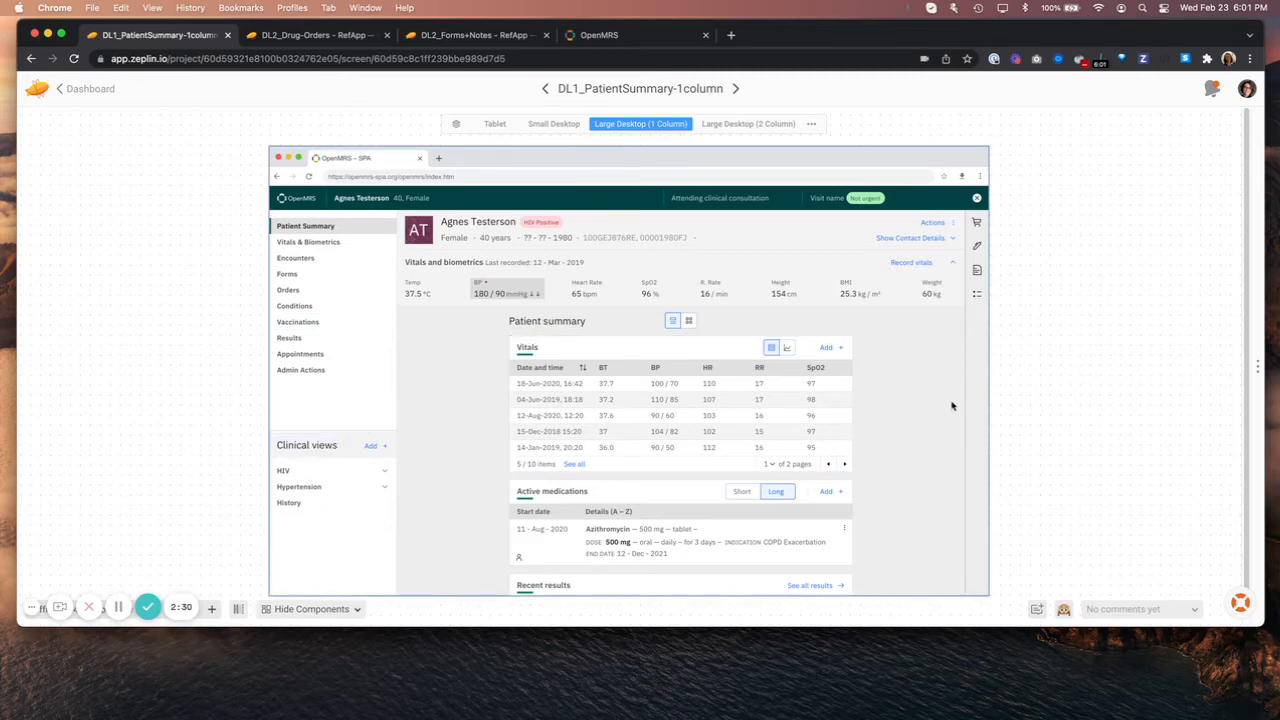
left_click(553, 123)
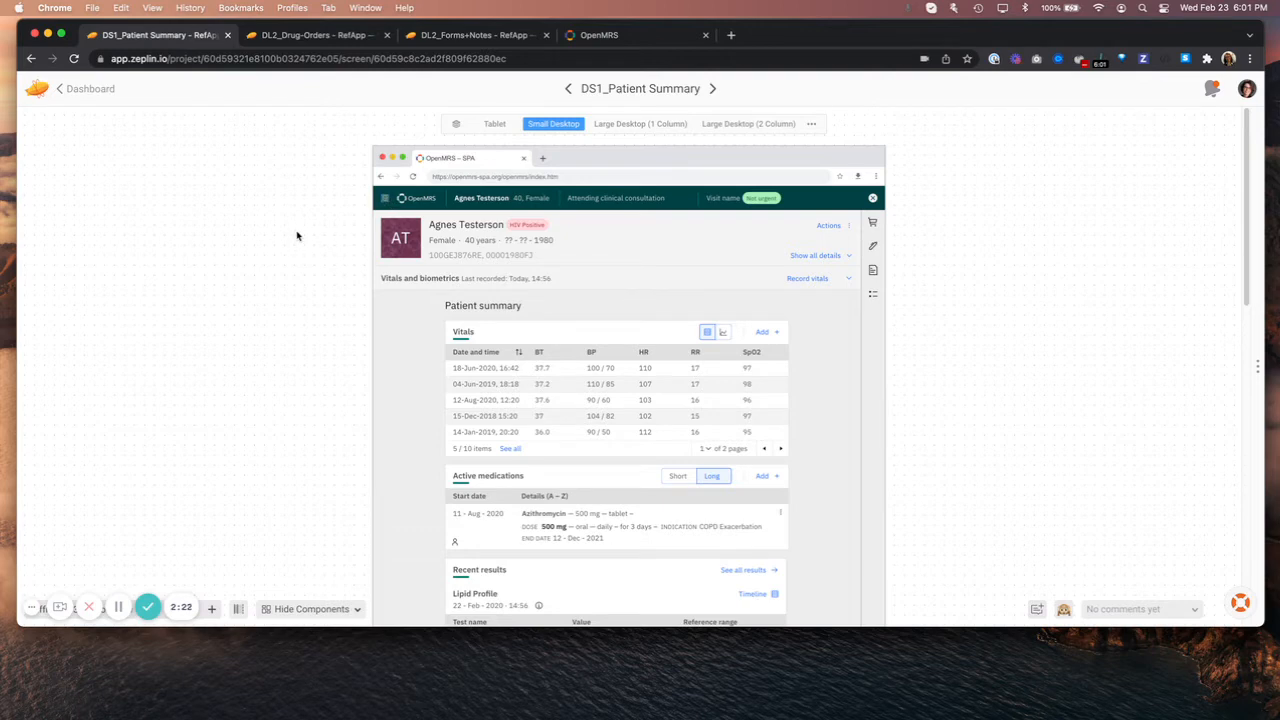
mouse_move(305, 85)
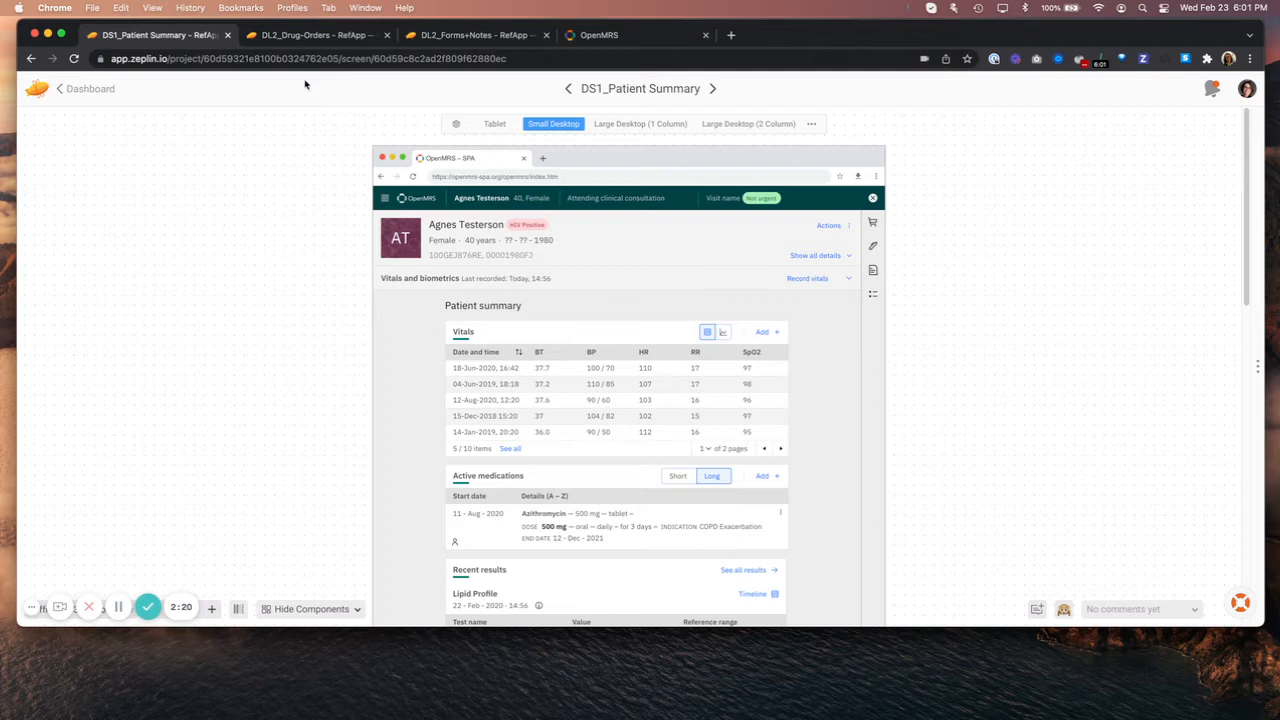
Open the Drug Orders designs and select the T2_Drug-Orders tablet screen.
left_click(310, 35)
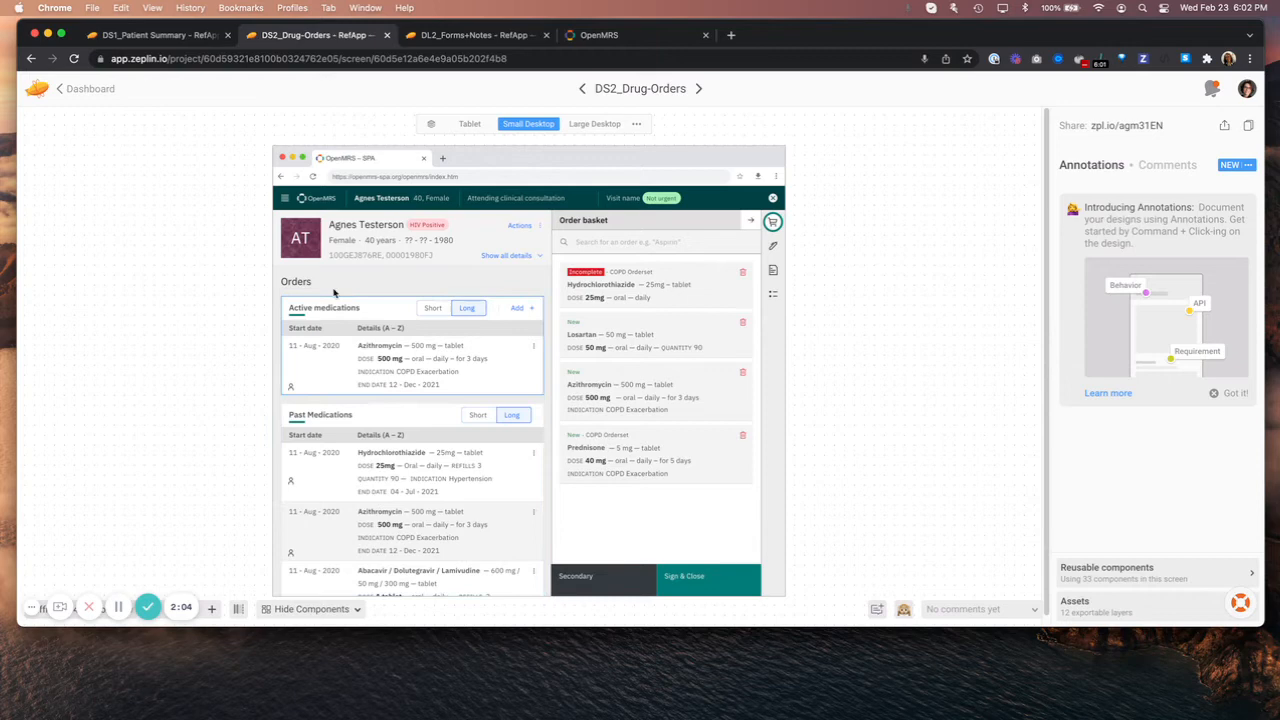
mouse_move(517, 394)
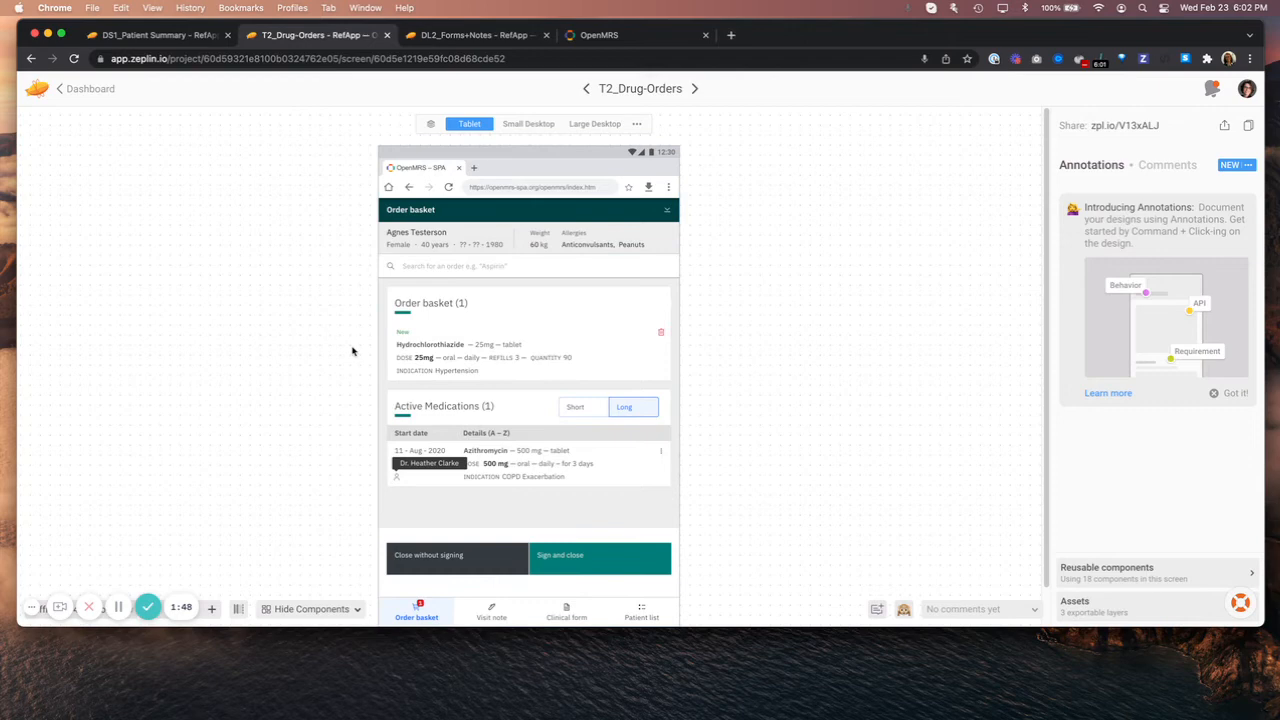
left_click(610, 238)
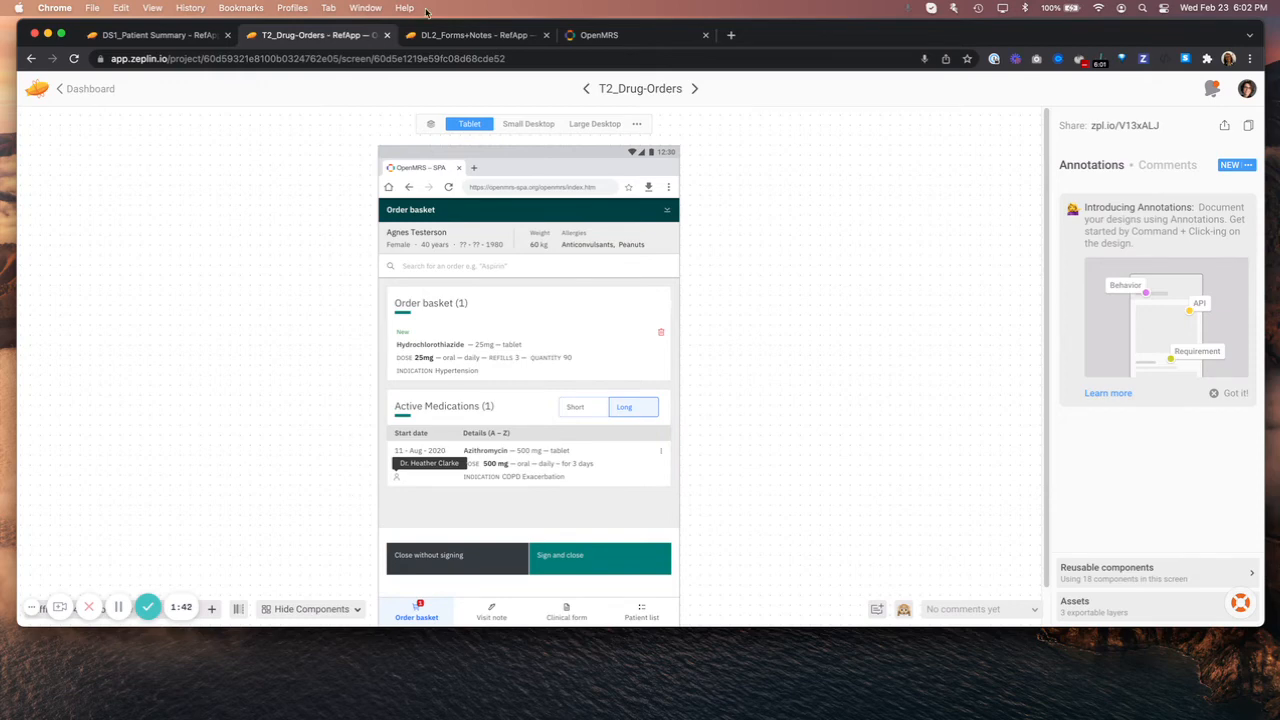
Open the DL2_Forms+Notes desktop design and scroll through it.
left_click(470, 35)
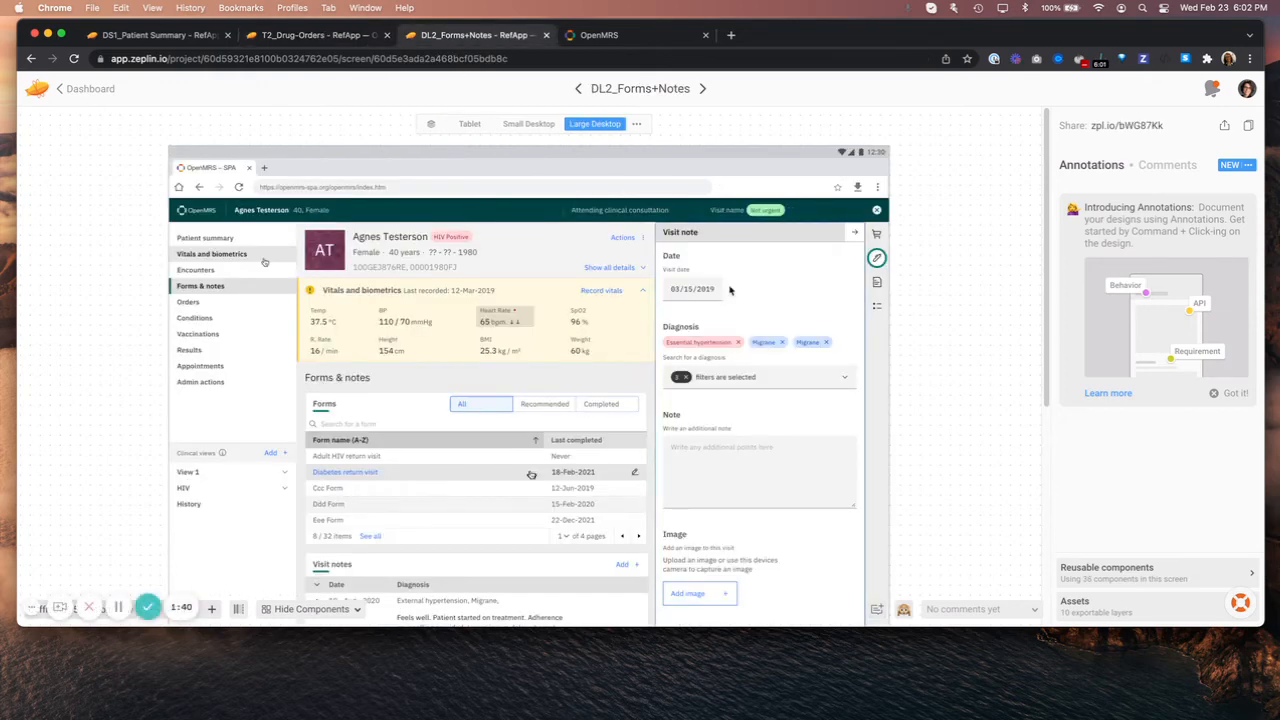
scroll("down", 3)
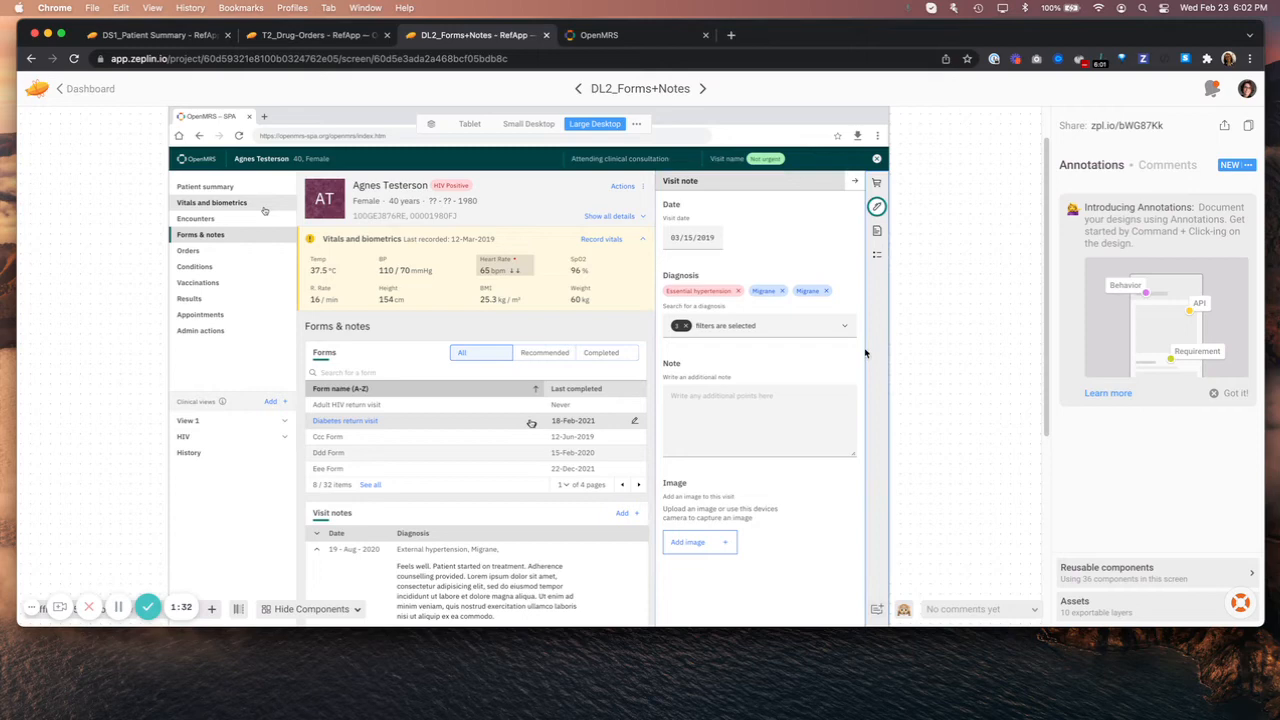
mouse_move(715, 360)
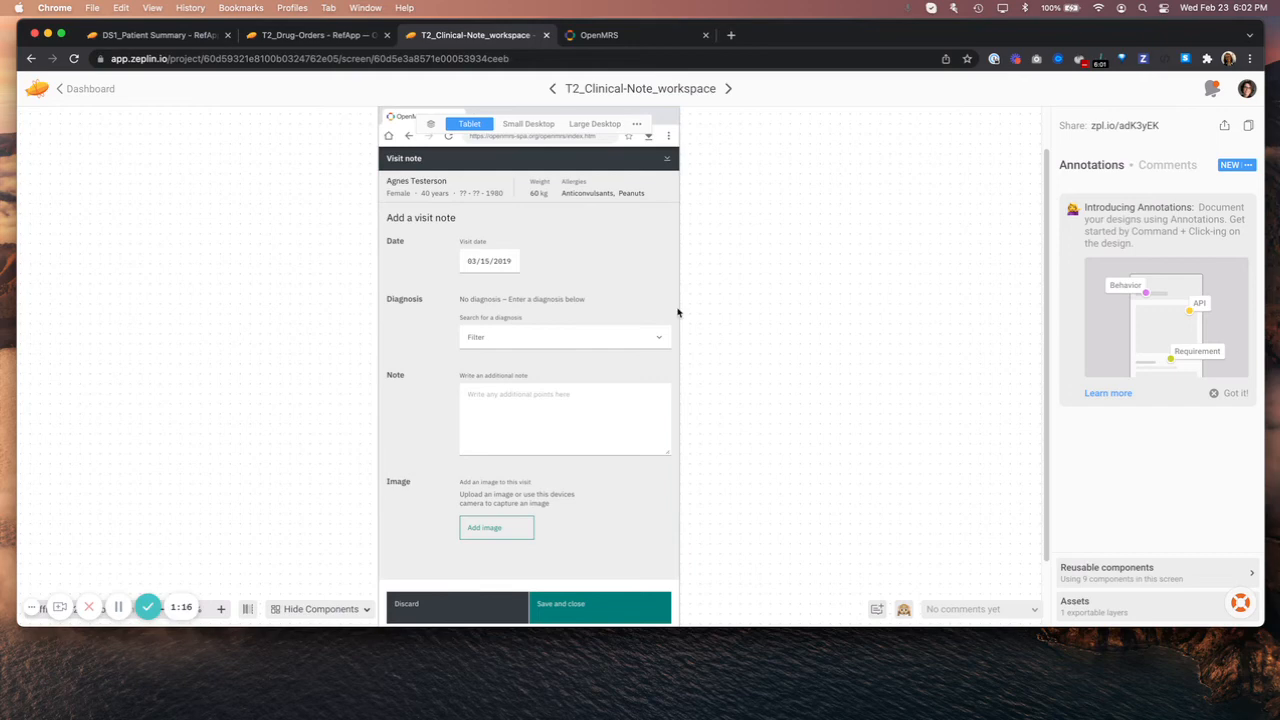
mouse_move(573, 224)
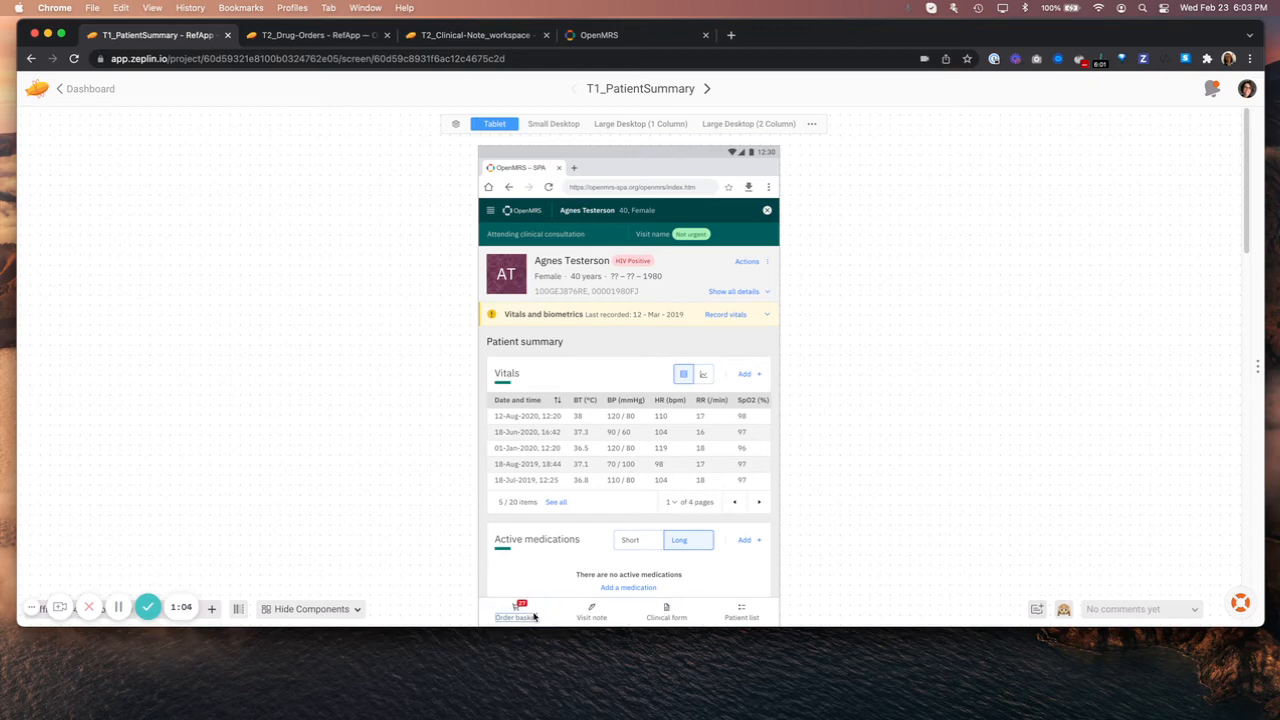
mouse_move(287, 291)
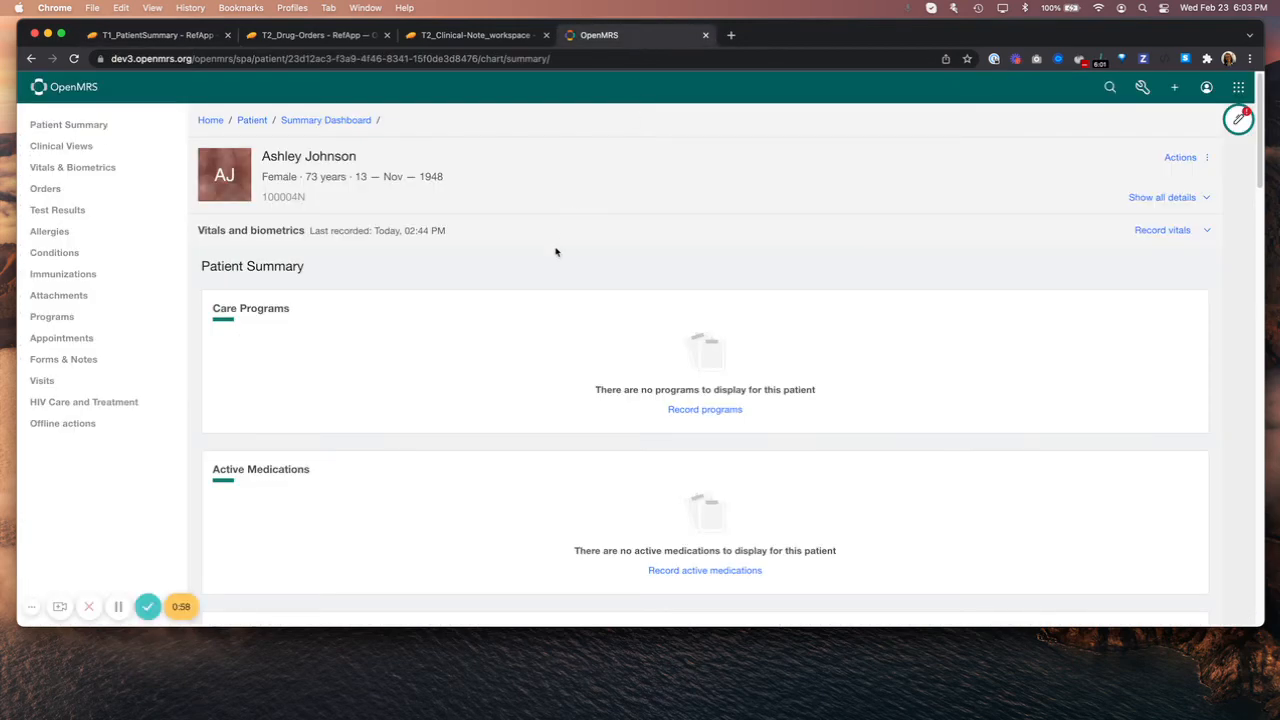
mouse_move(28, 296)
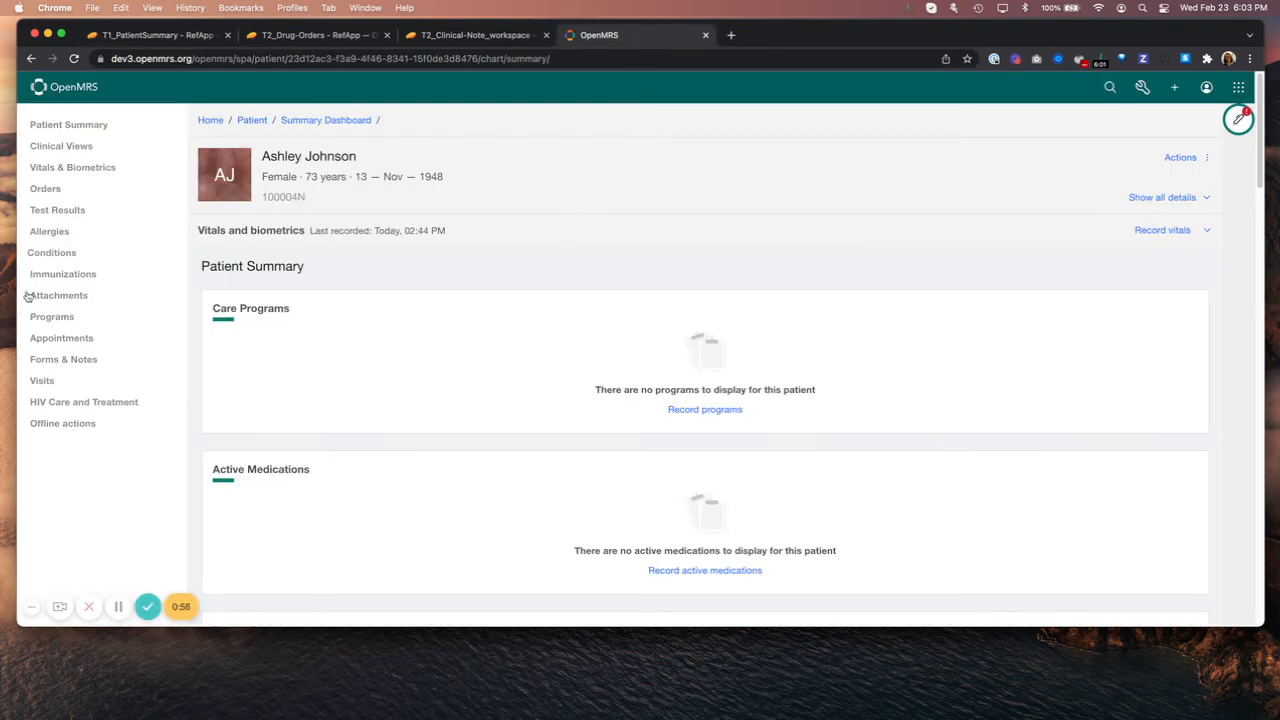
mouse_move(1045, 243)
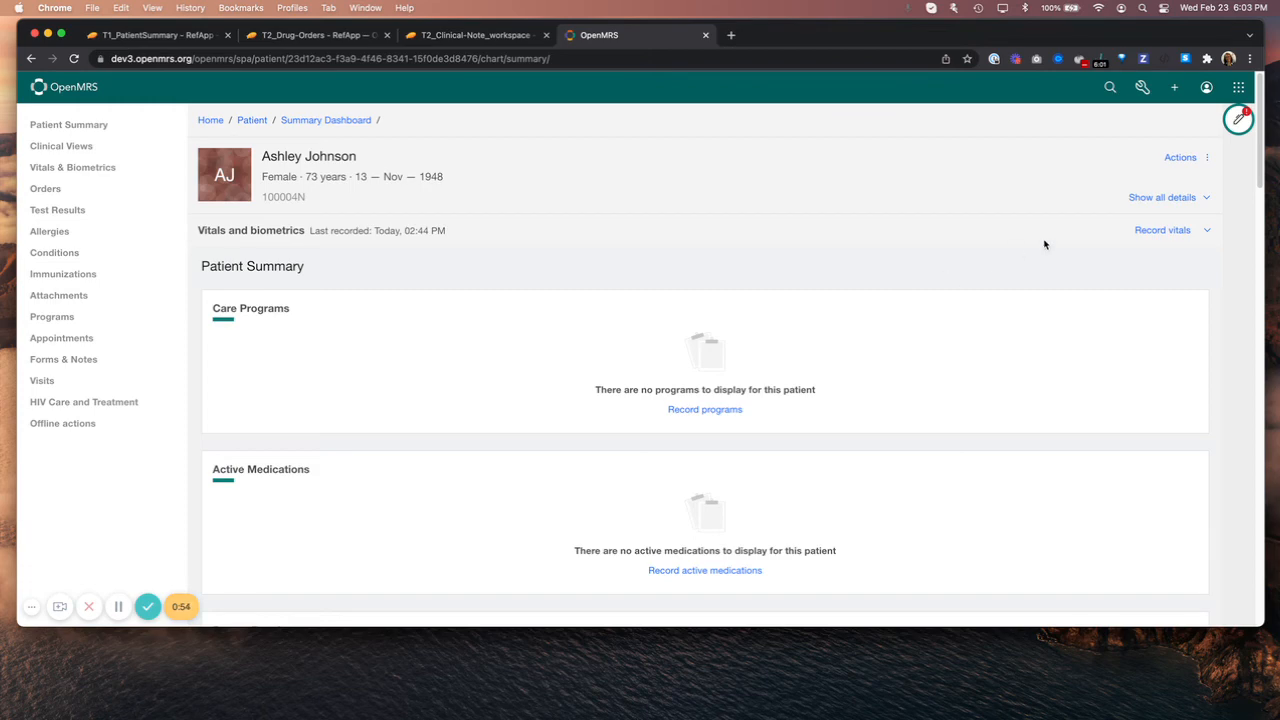
mouse_move(1258, 384)
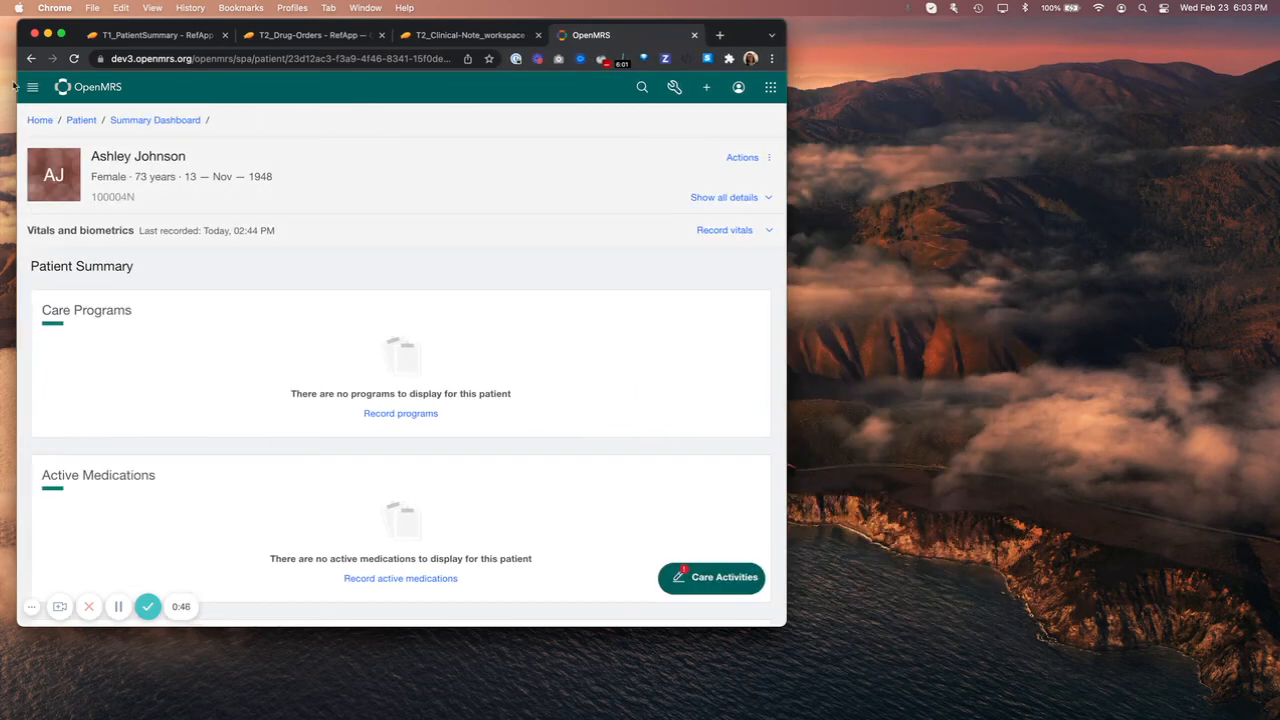
Open and close the collapsed patient chart hamburger menu at narrow width.
left_click(32, 87)
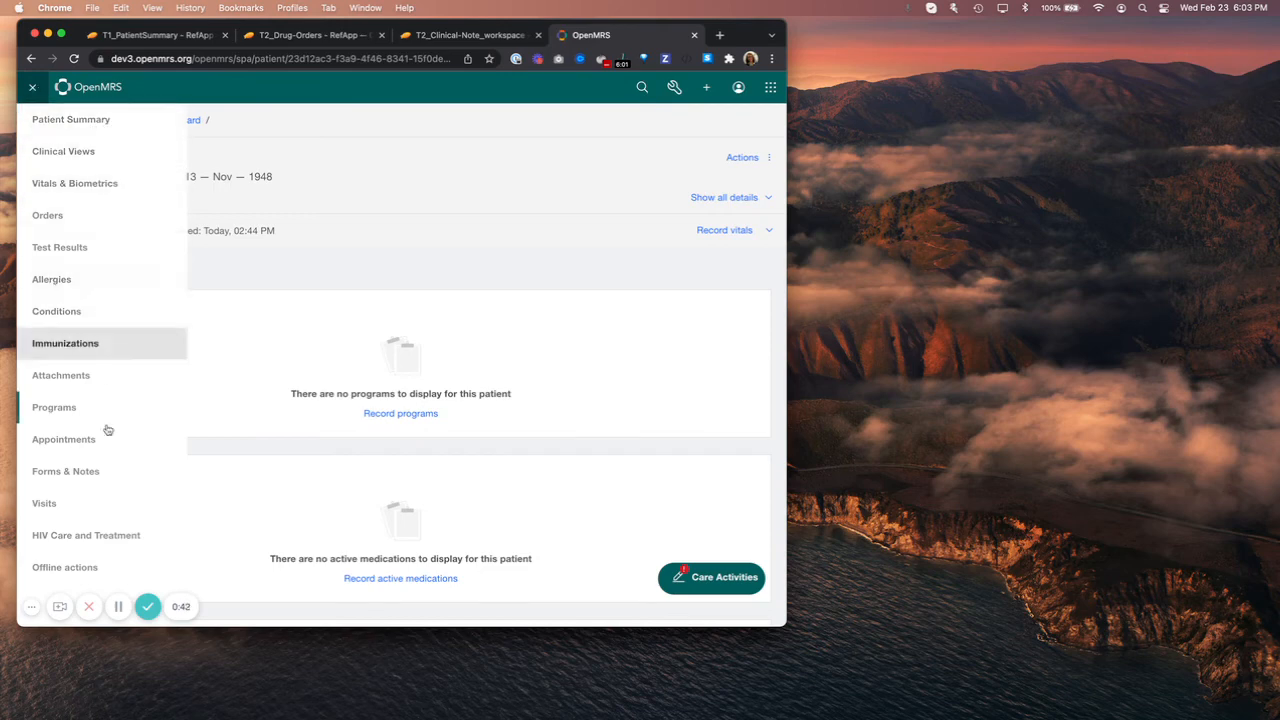
left_click(33, 87)
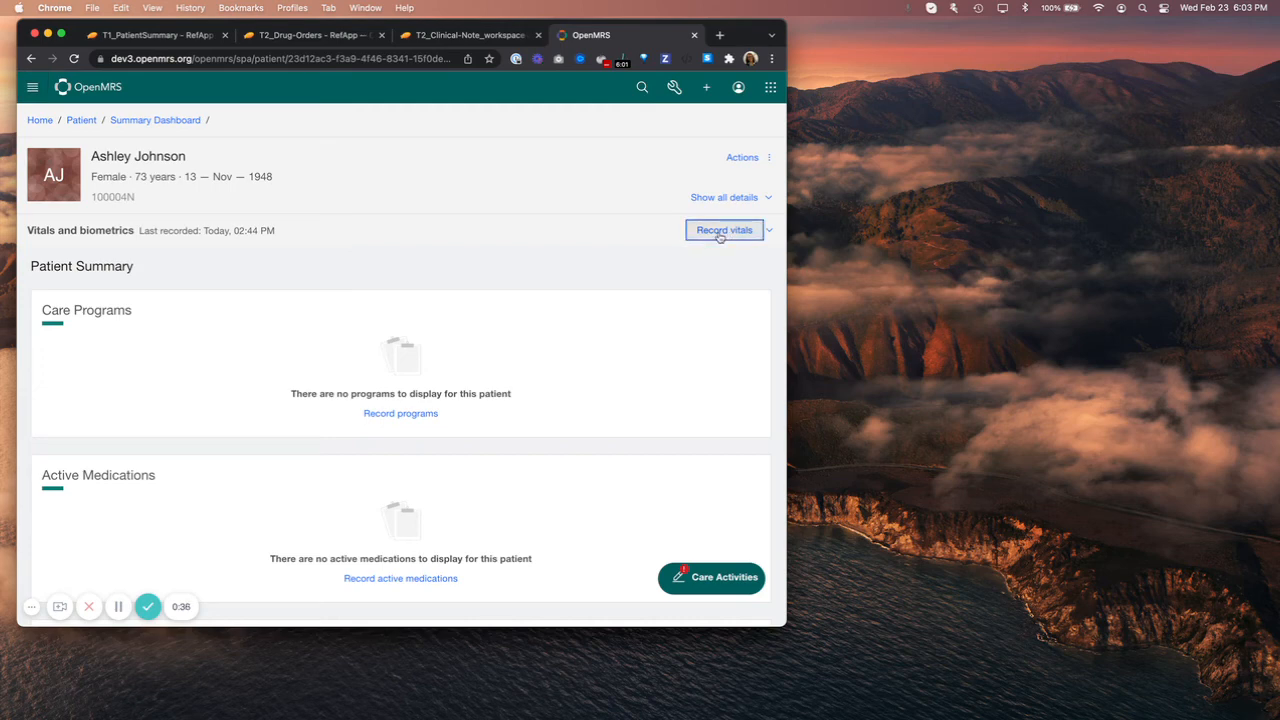
mouse_move(463, 363)
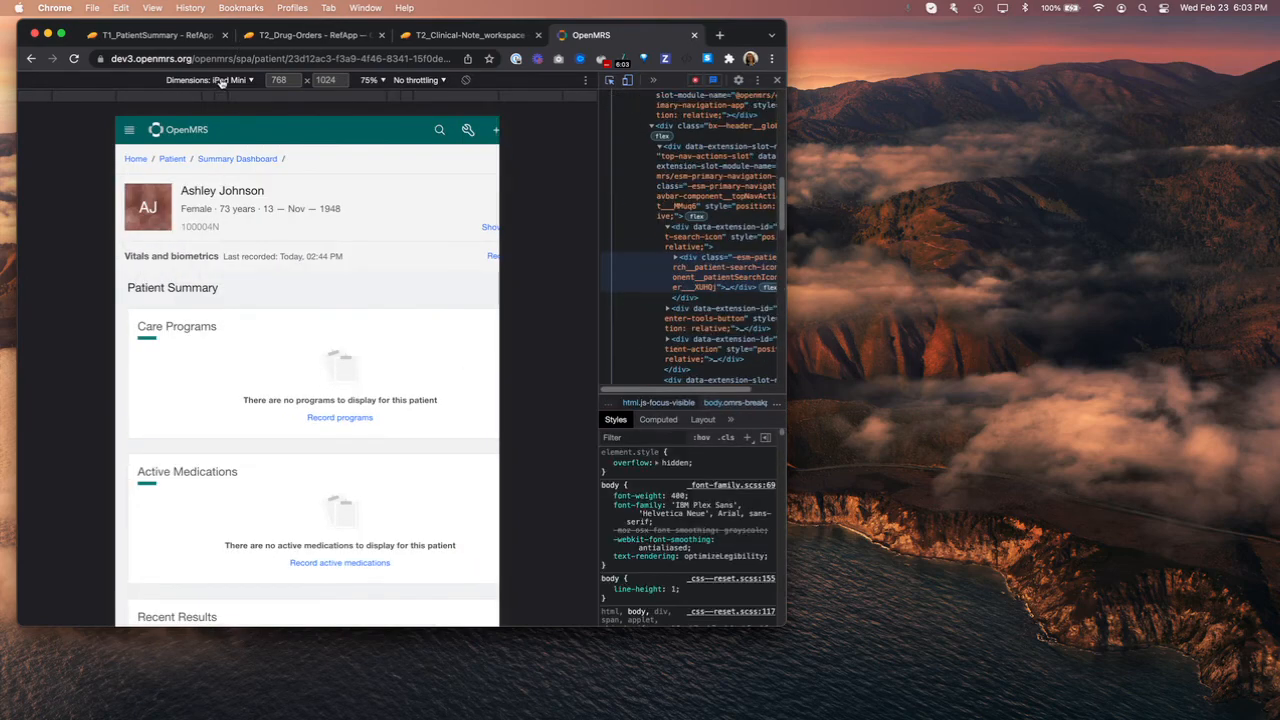
Try the Responsive viewport, then emulate iPad Mini from the Dimensions dropdown.
left_click(210, 80)
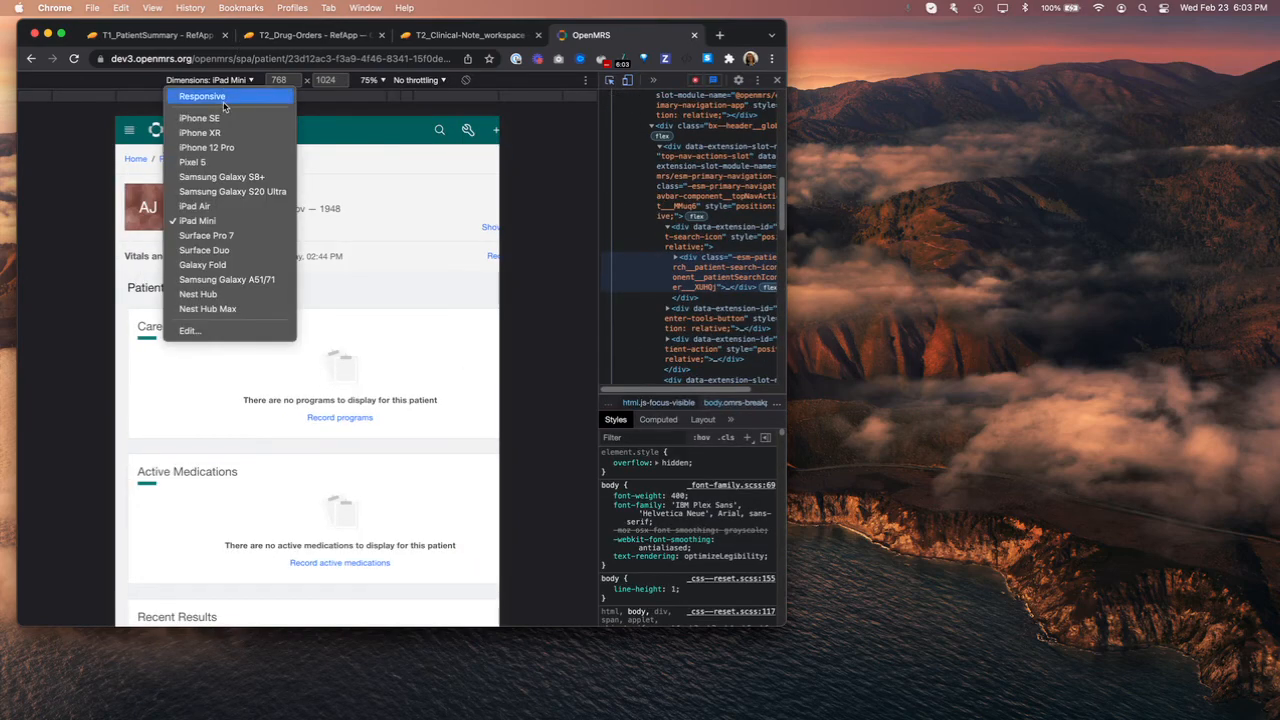
left_click(202, 96)
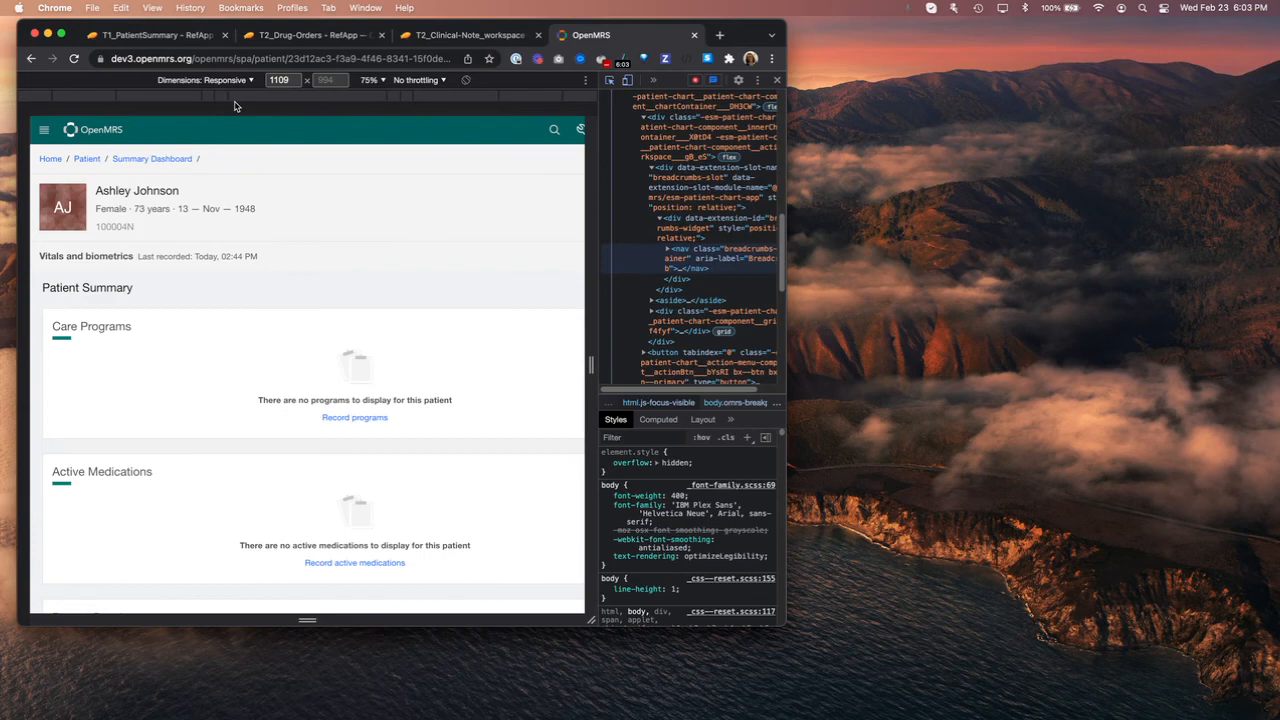
left_click(205, 80)
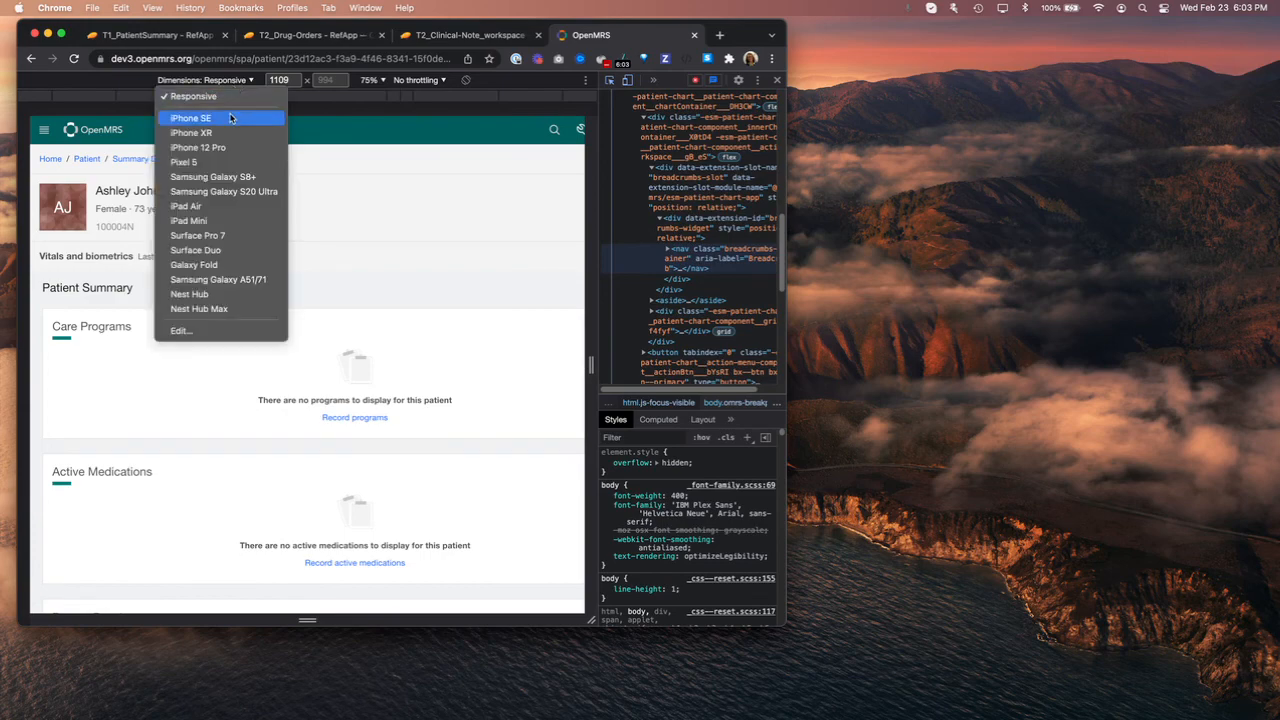
mouse_move(215, 228)
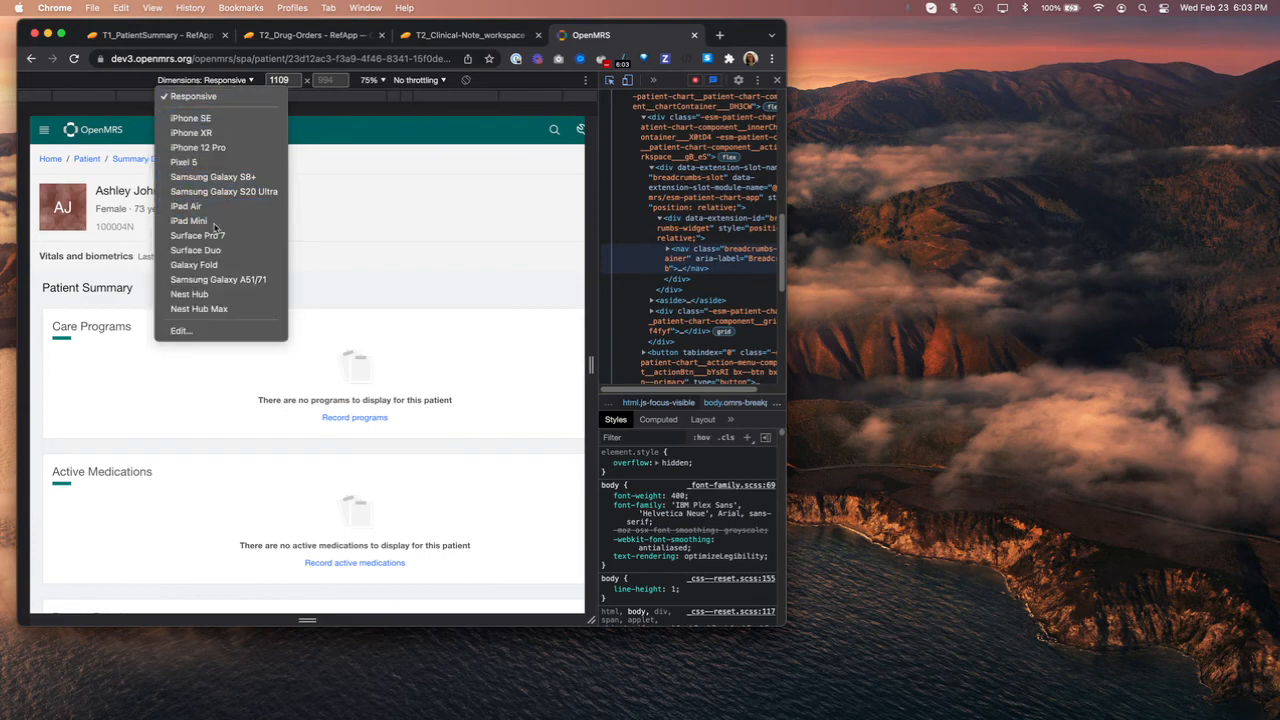
left_click(189, 220)
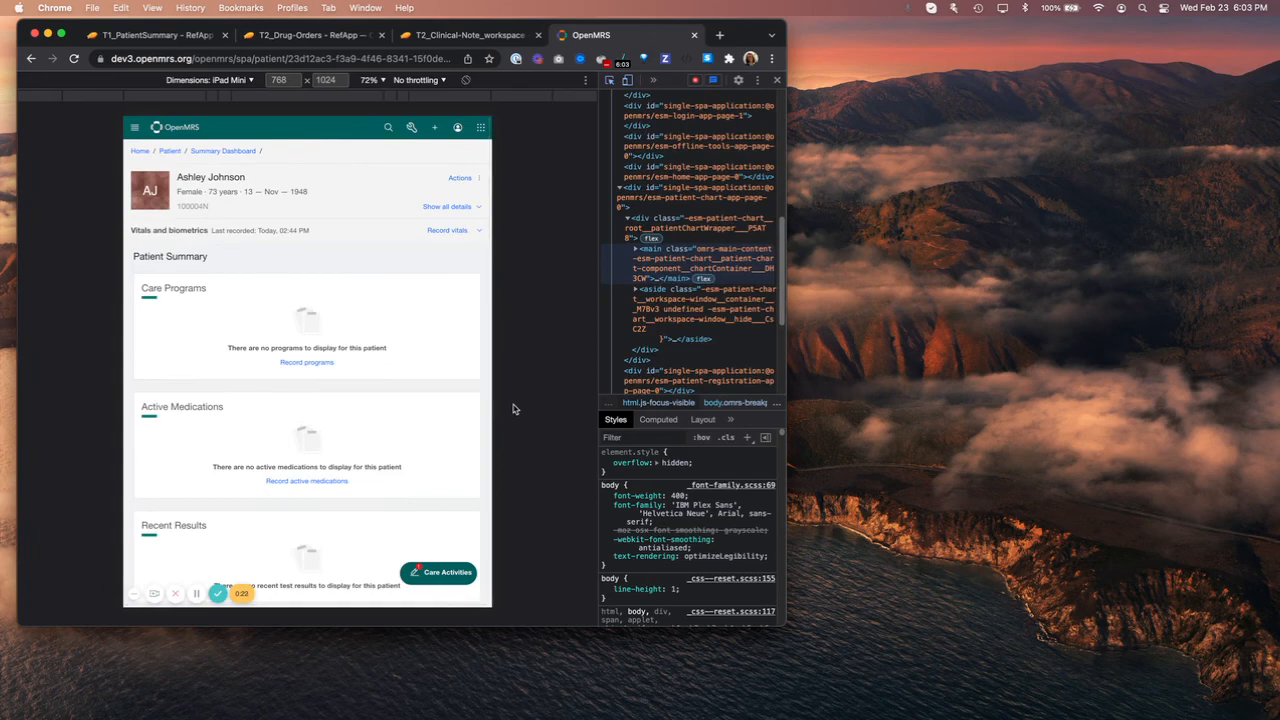